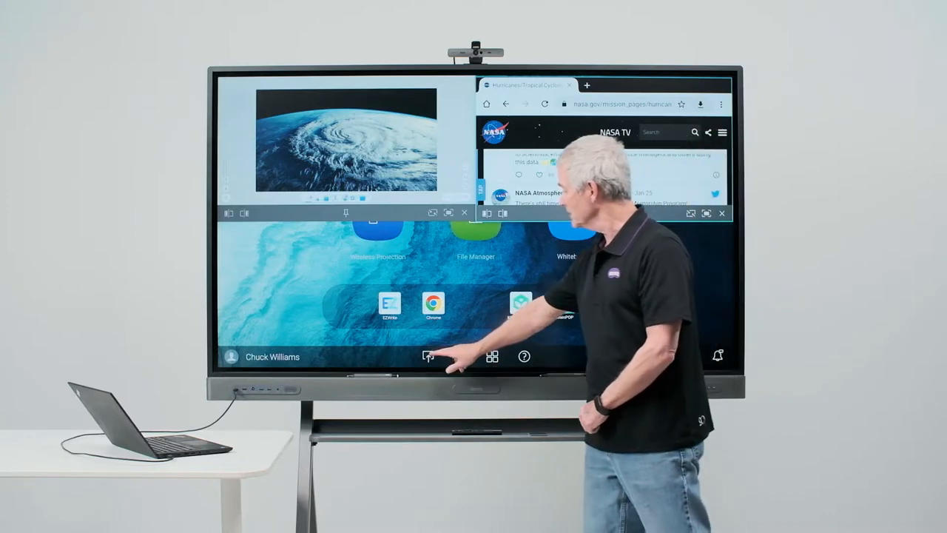
Open the Source floating window from the bottom launcher bar, beside the NASA and Chrome windows
click(428, 356)
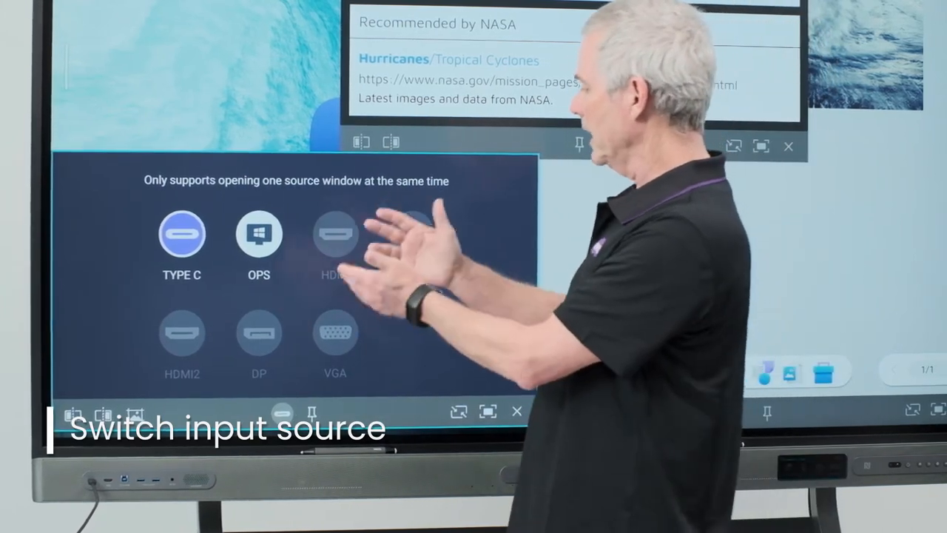
Select TYPE C in the source window to show the laptop's math worksheet desktop
click(182, 235)
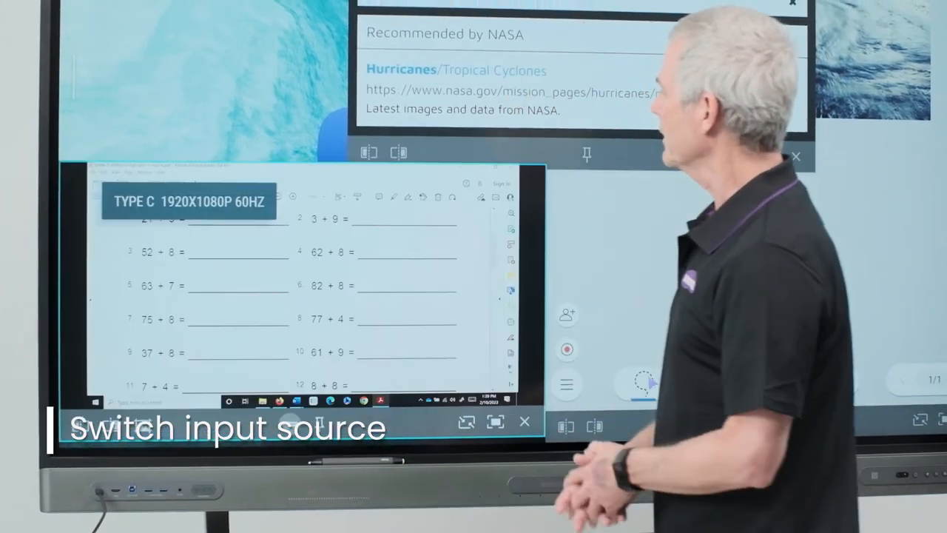